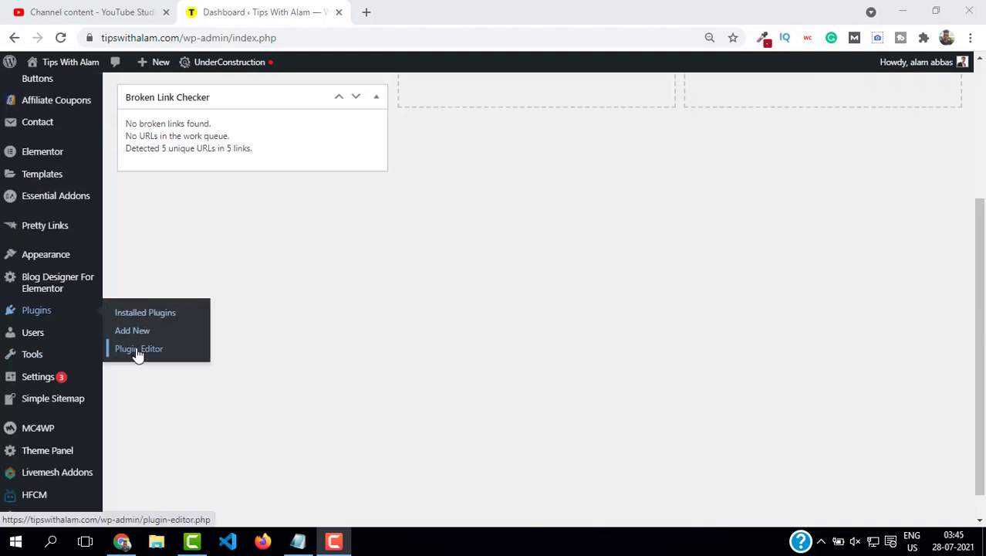
{"action": "mouse_move", "coordinate": [131, 330]}
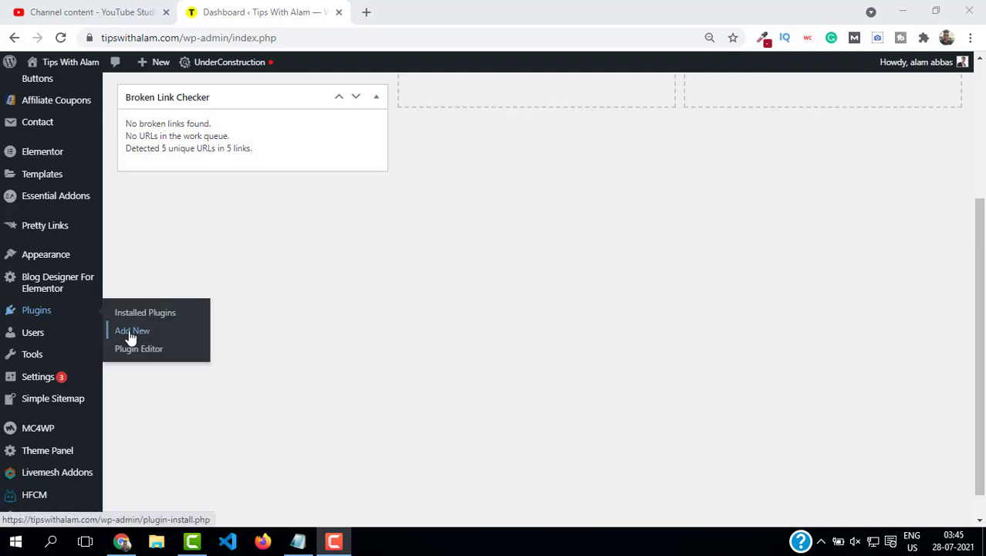
Go to Plugins > Add New from the dashboard sidebar
{"action": "left_click", "coordinate": [131, 331]}
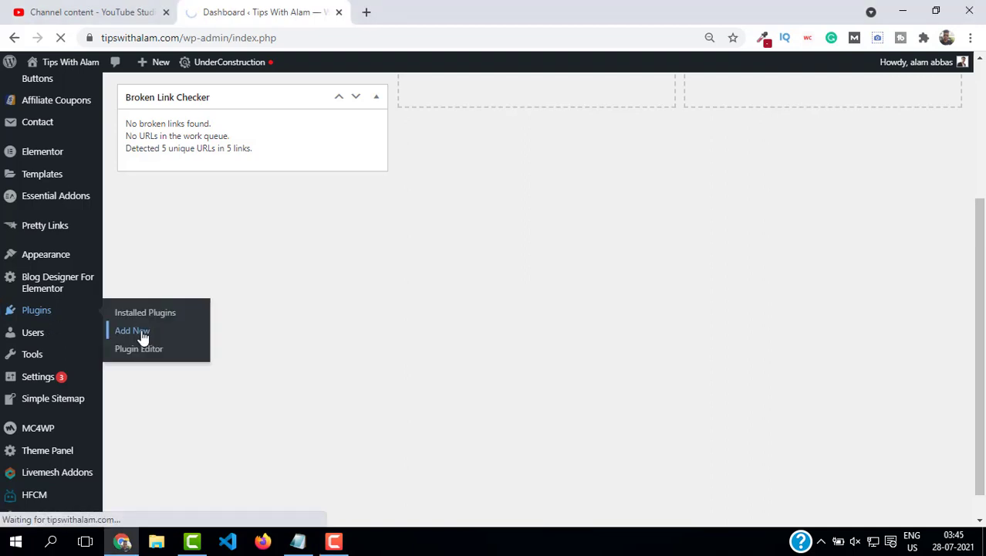
{"action": "left_click", "coordinate": [131, 330]}
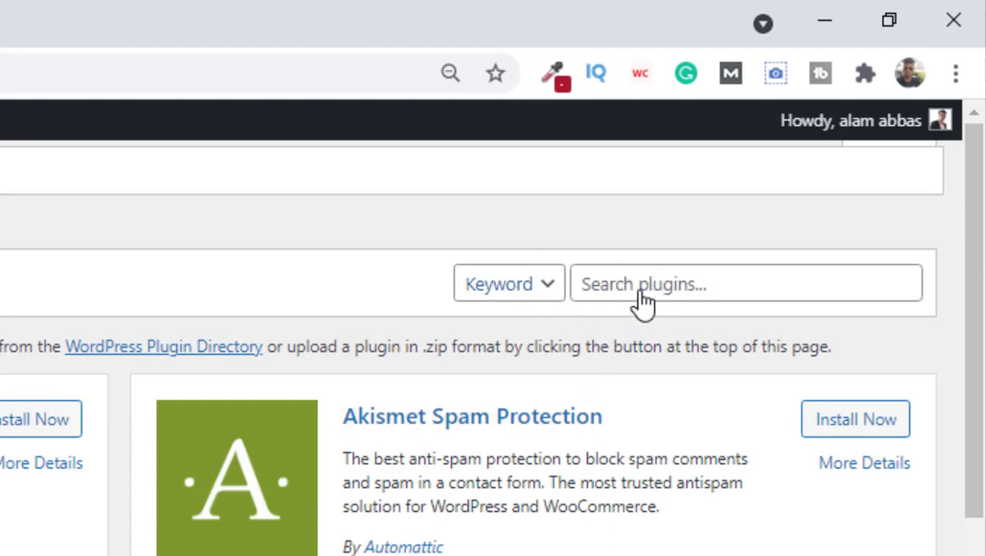
Search the plugin directory for 'worth the read'
{"action": "left_click", "coordinate": [744, 284]}
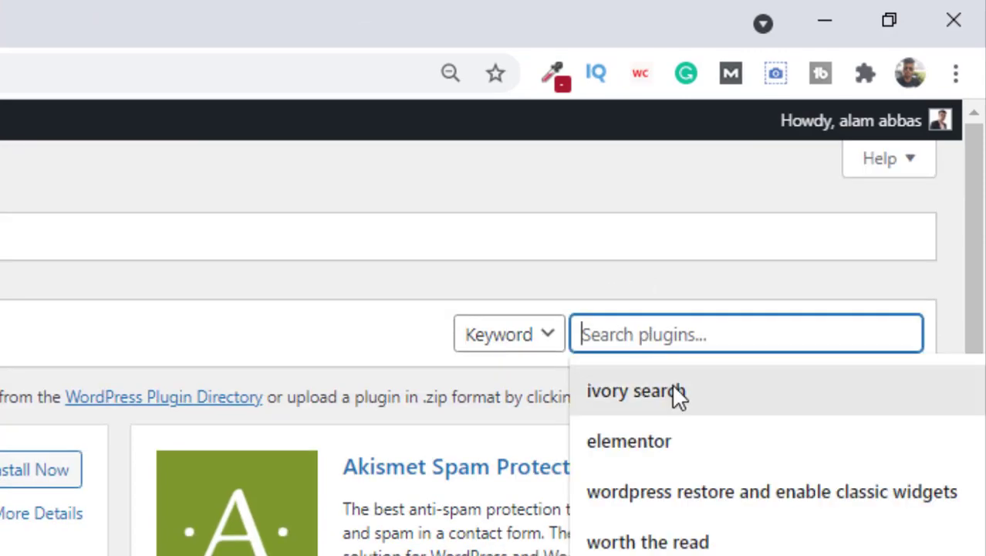
{"action": "left_click", "coordinate": [648, 540]}
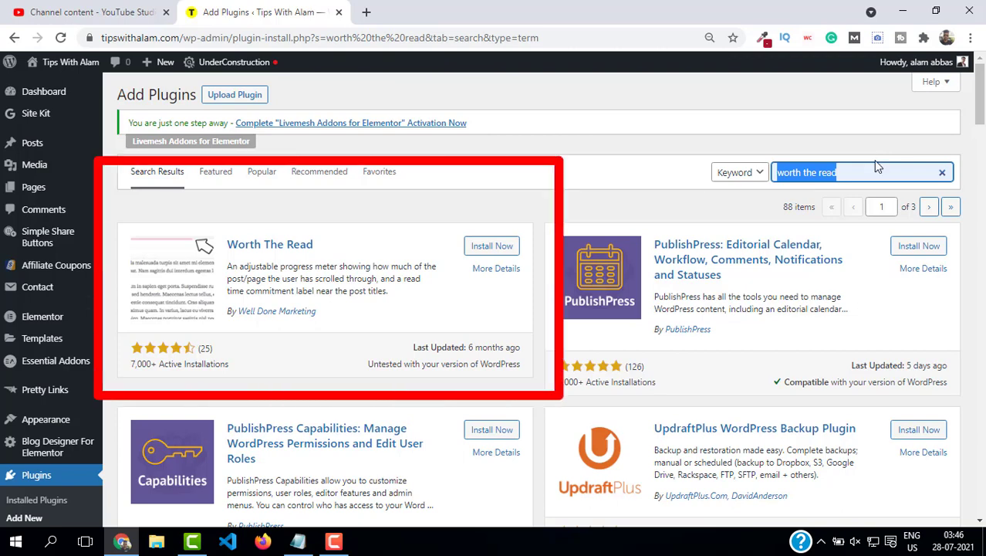
{"action": "mouse_move", "coordinate": [207, 280]}
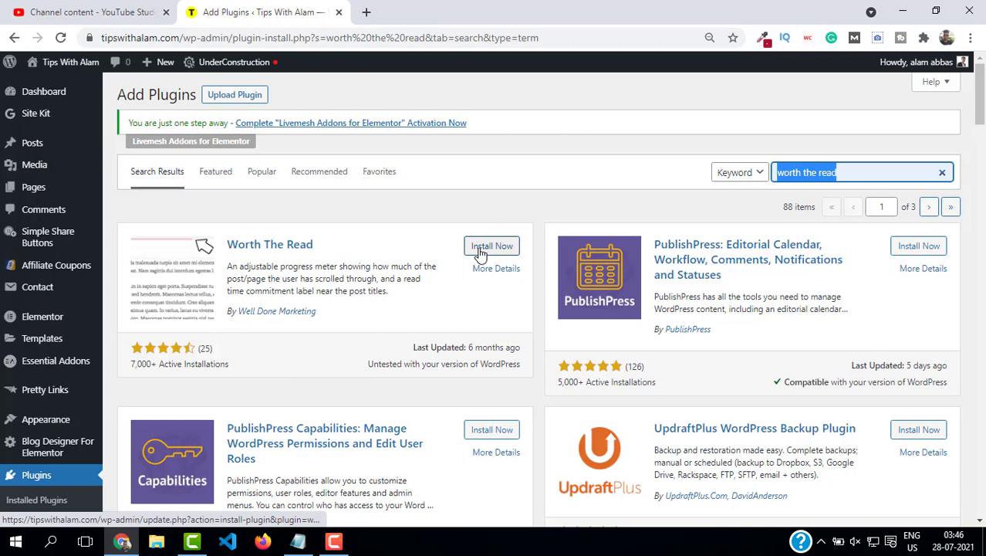
Install the Worth The Read plugin and activate it once installation finishes
{"action": "left_click", "coordinate": [491, 245]}
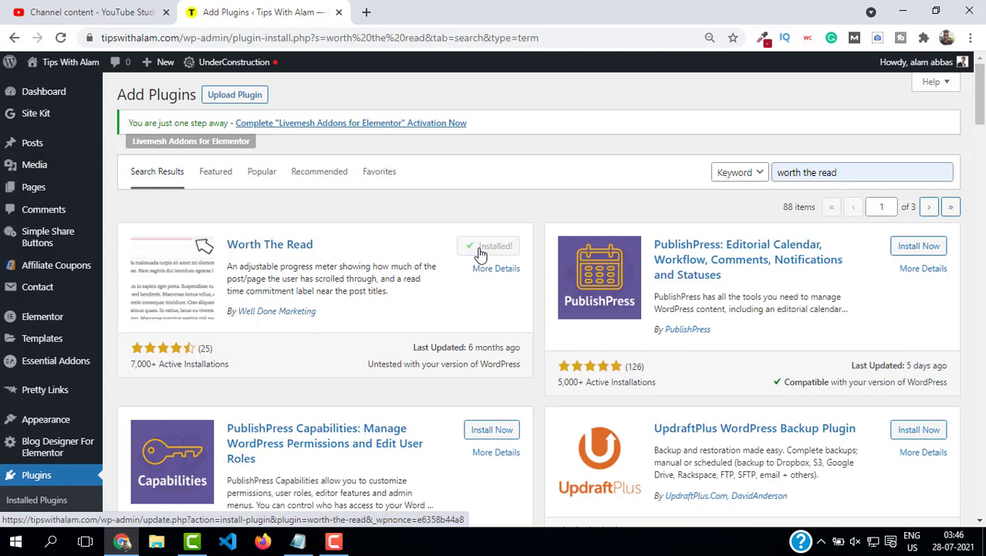
{"action": "left_click", "coordinate": [488, 246]}
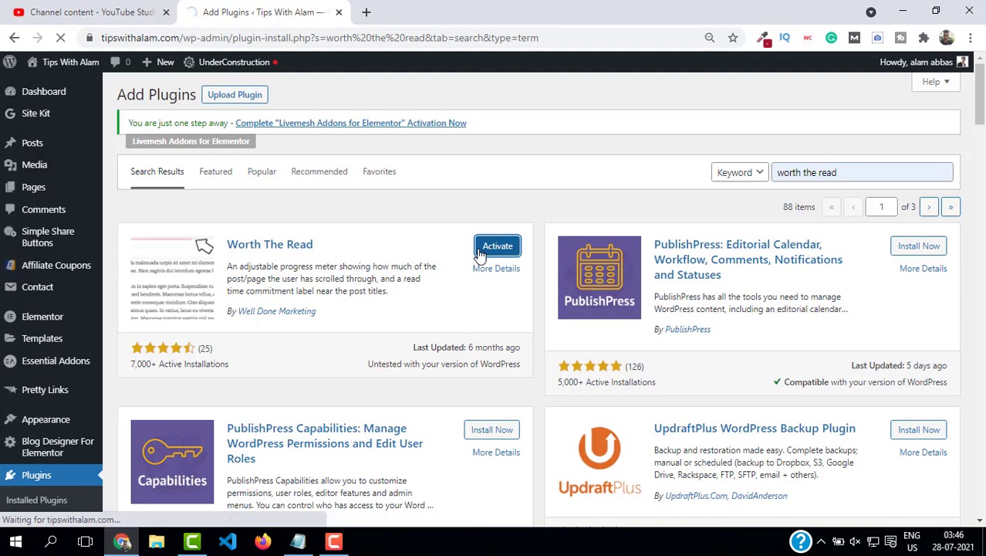
{"action": "left_click", "coordinate": [498, 245]}
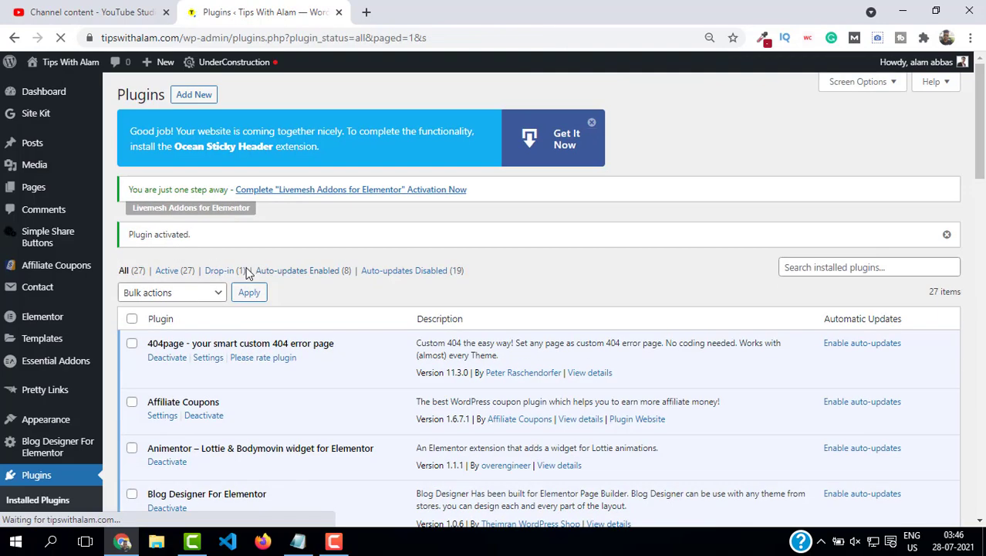
Scroll down the plugins list toward the Worth The Read entry
{"action": "scroll", "scroll_direction": "down", "scroll_amount": 3}
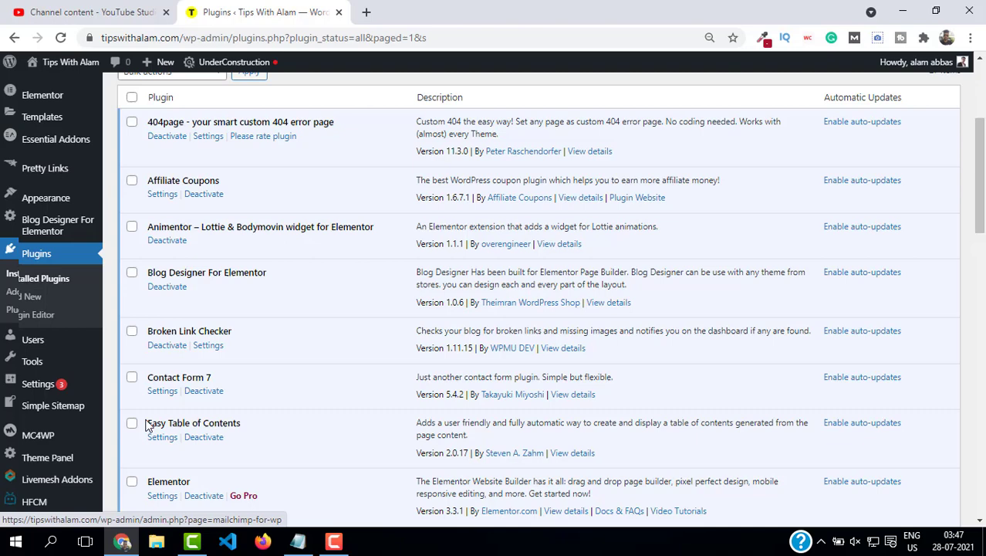
{"action": "scroll", "scroll_direction": "down", "scroll_amount": 3}
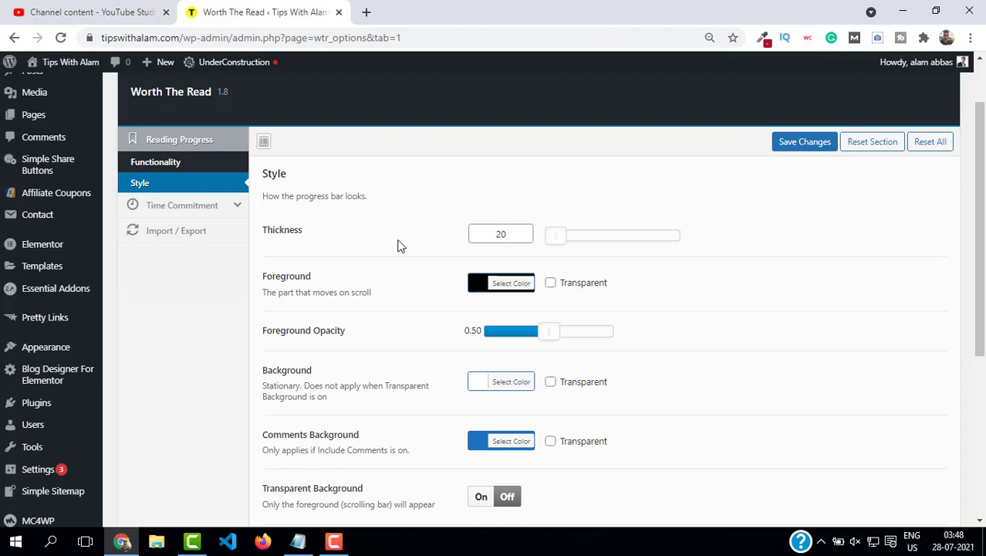
Switch Reading Progress settings to the Functionality section
{"action": "left_click", "coordinate": [154, 162]}
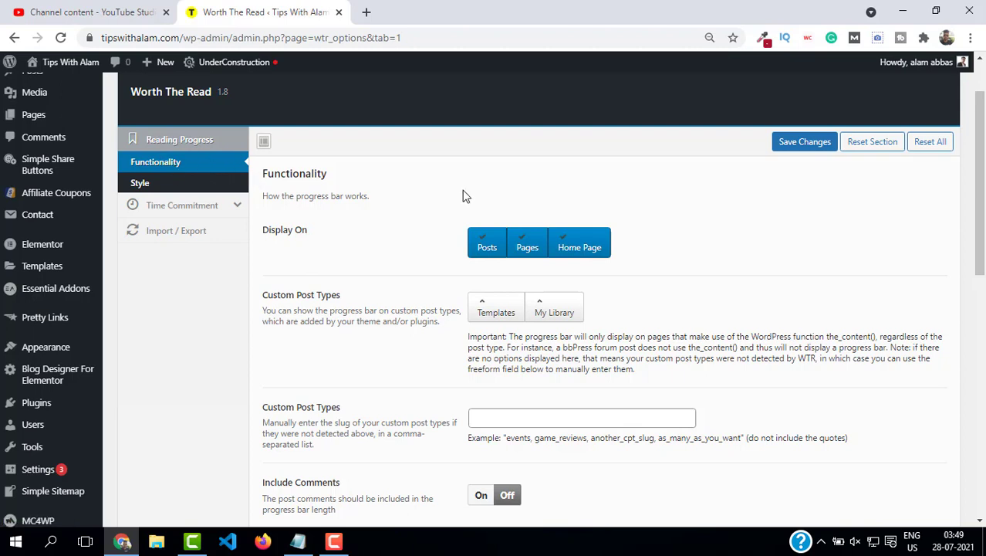
{"action": "mouse_move", "coordinate": [199, 162]}
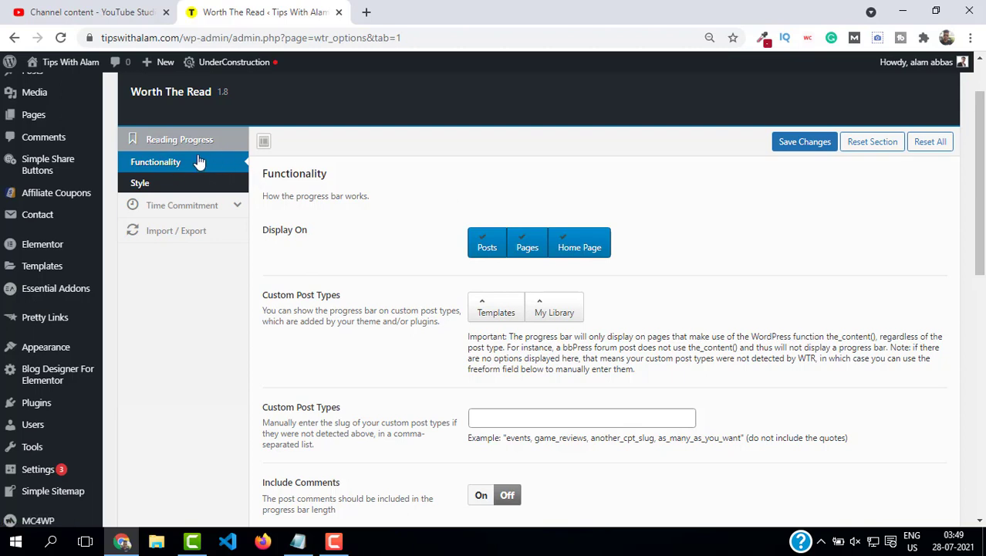
{"action": "scroll", "scroll_direction": "down", "scroll_amount": 3}
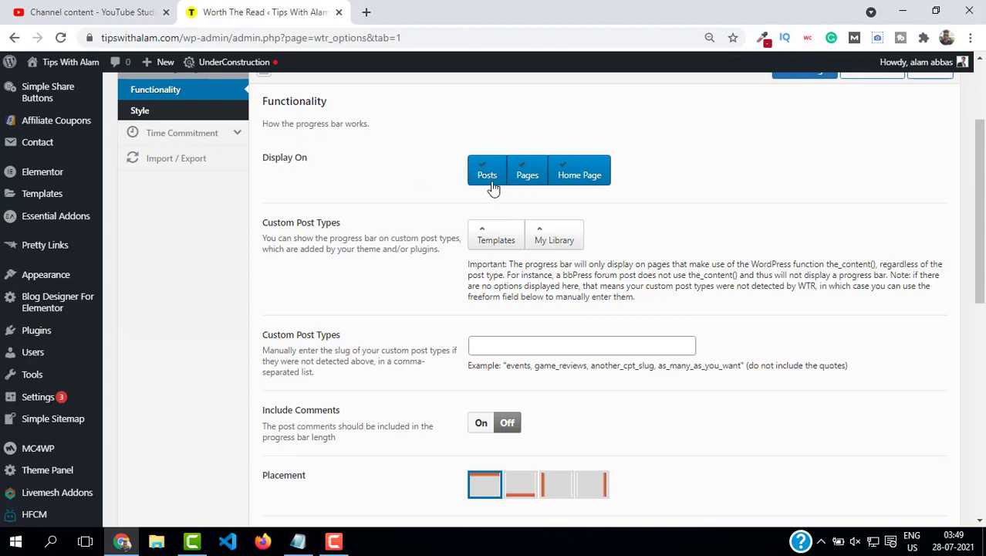
{"action": "left_click", "coordinate": [580, 174]}
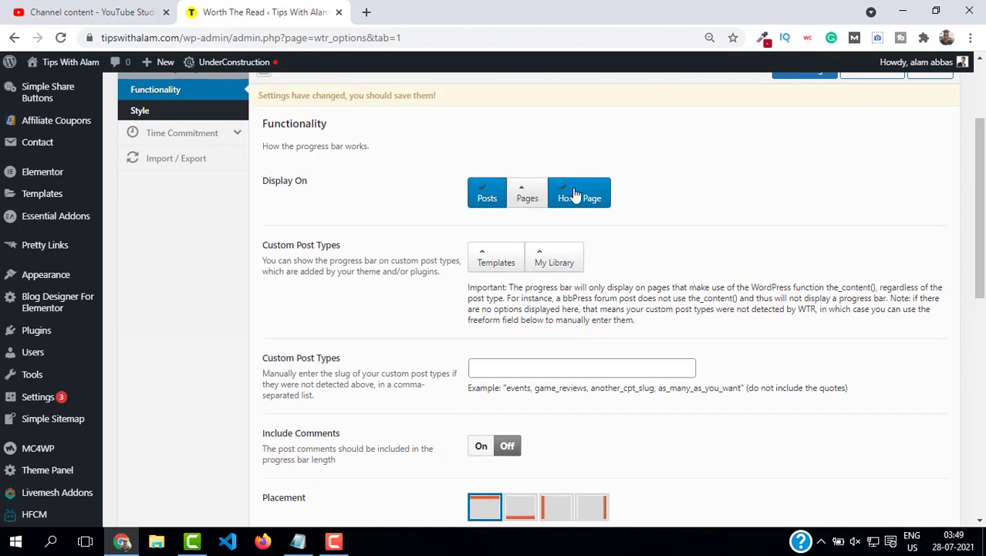
{"action": "left_click", "coordinate": [581, 192]}
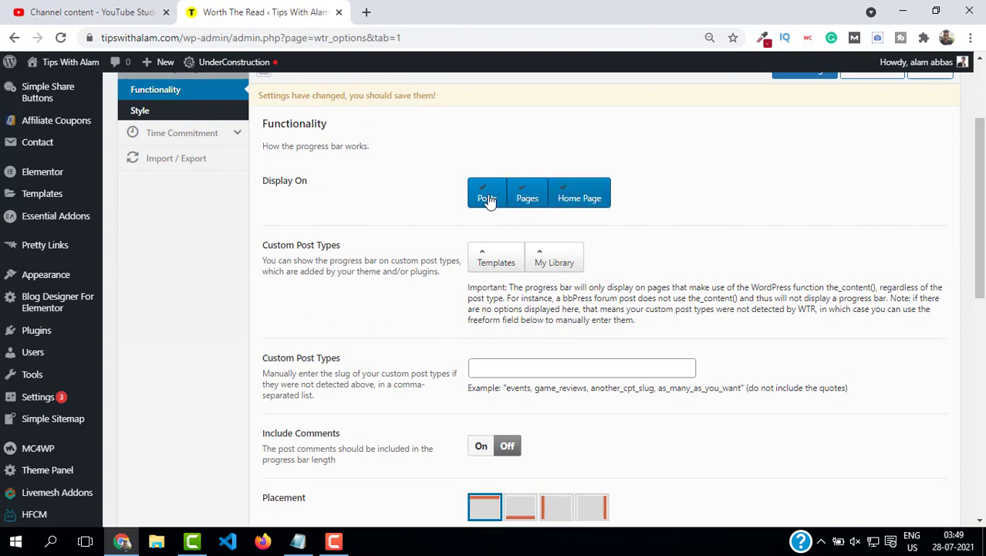
{"action": "scroll", "scroll_direction": "down", "scroll_amount": 3}
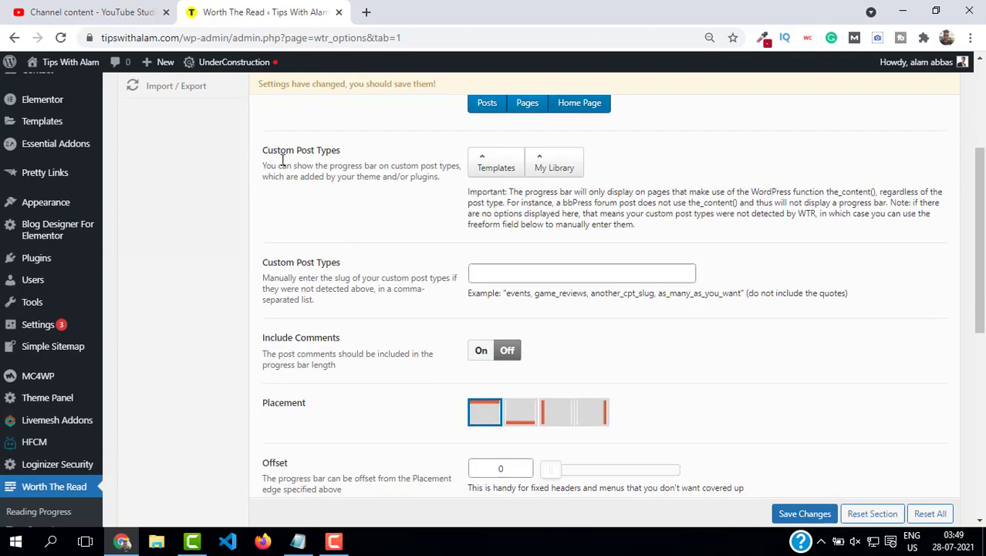
{"action": "mouse_move", "coordinate": [515, 176]}
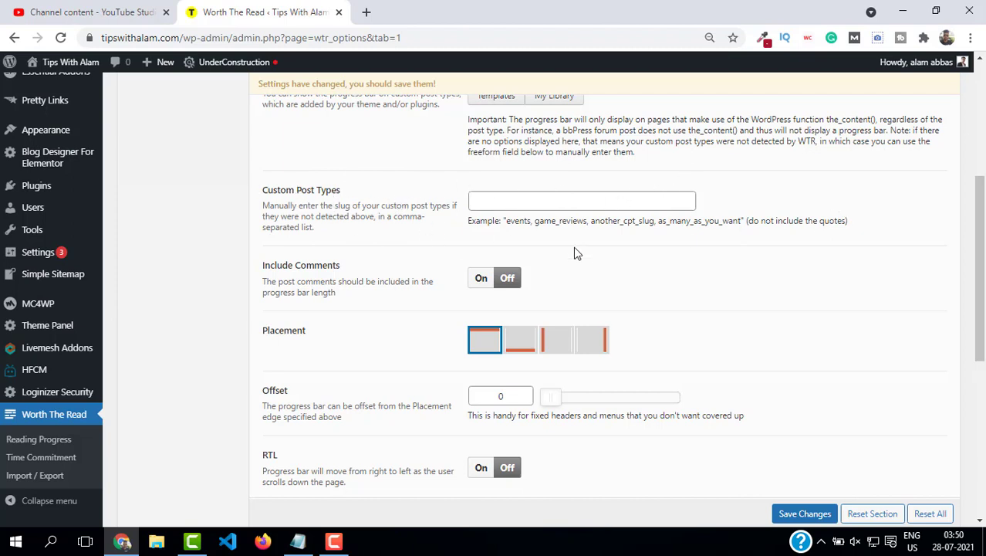
{"action": "scroll", "scroll_direction": "down", "scroll_amount": 3}
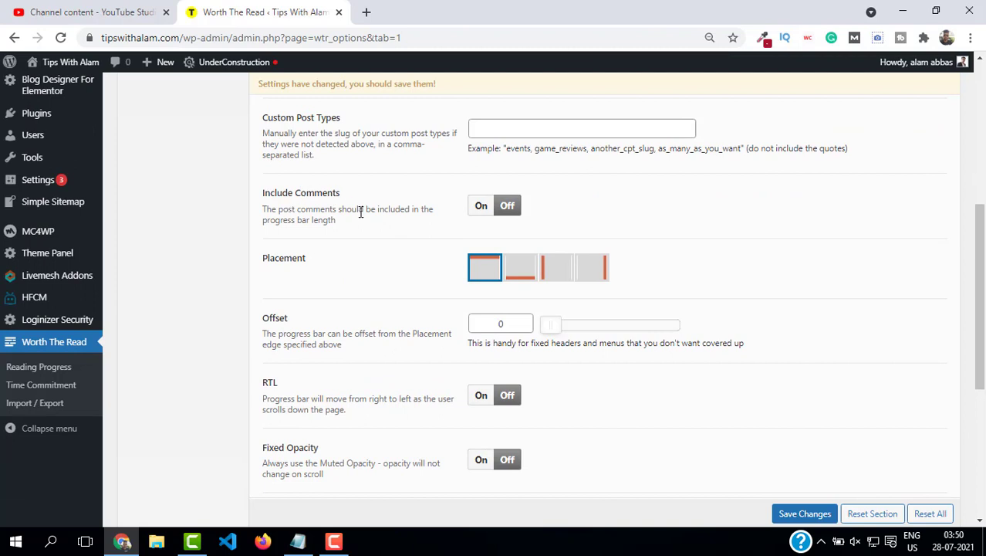
{"action": "mouse_move", "coordinate": [364, 219]}
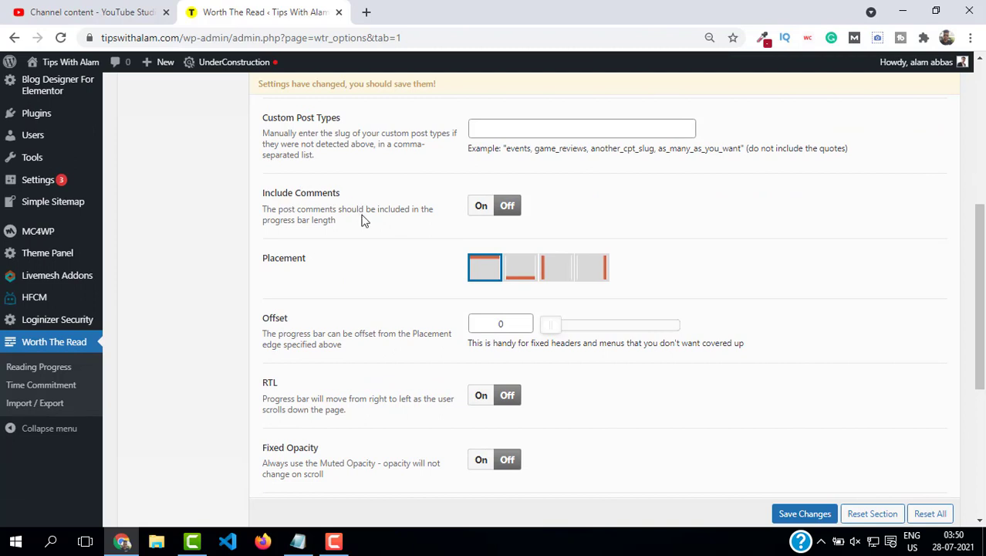
Try the progress bar placement at bottom, left and right, then return it to top
{"action": "scroll", "scroll_direction": "down", "scroll_amount": 3}
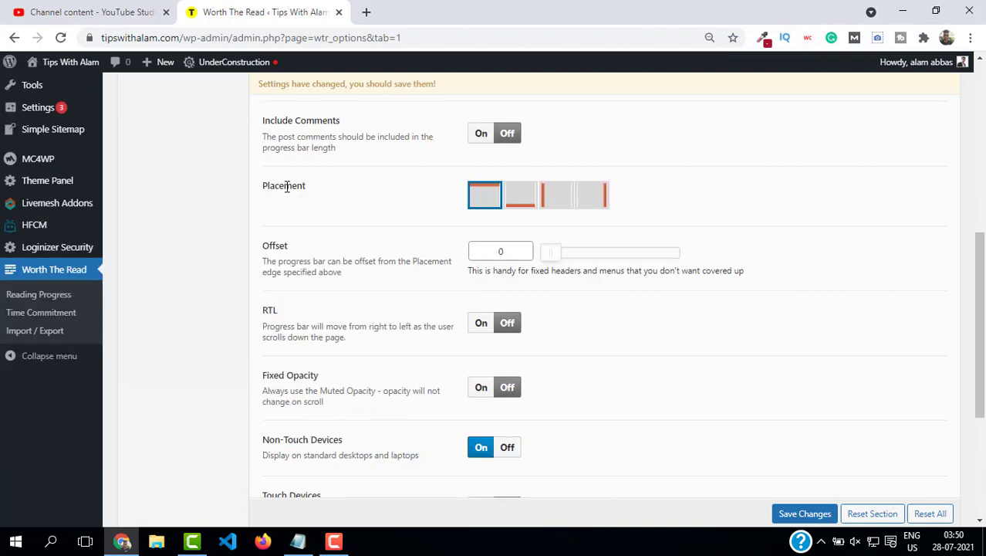
{"action": "mouse_move", "coordinate": [346, 222]}
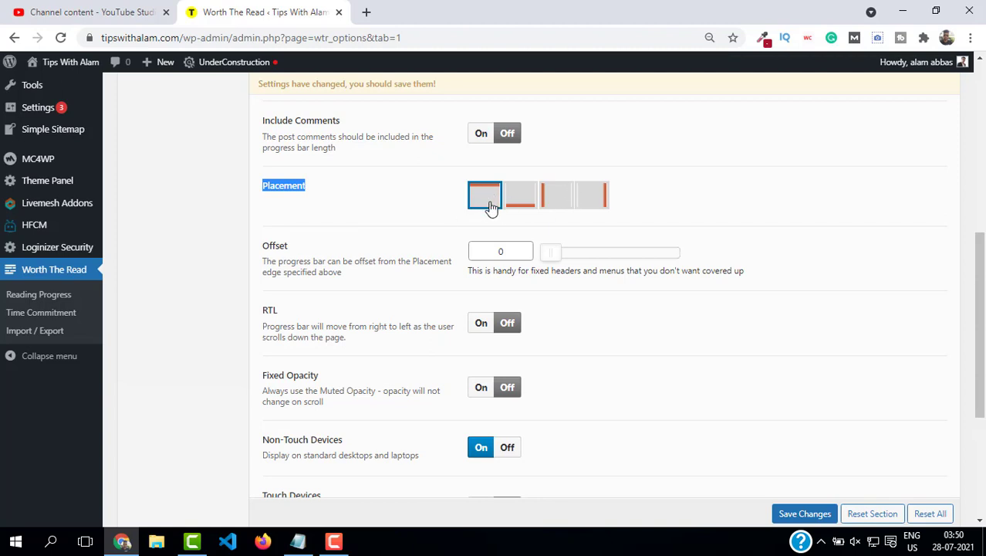
{"action": "left_click", "coordinate": [520, 195]}
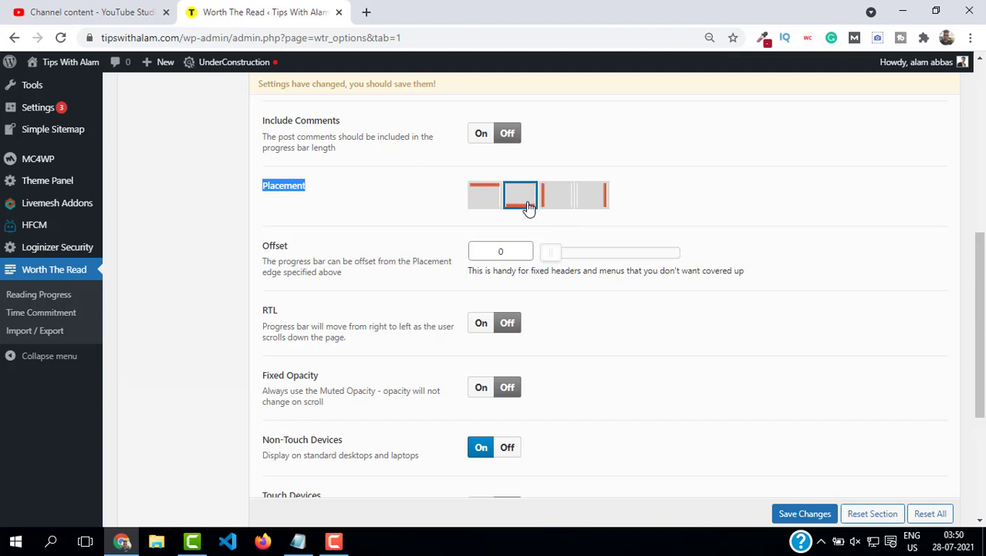
{"action": "mouse_move", "coordinate": [565, 208]}
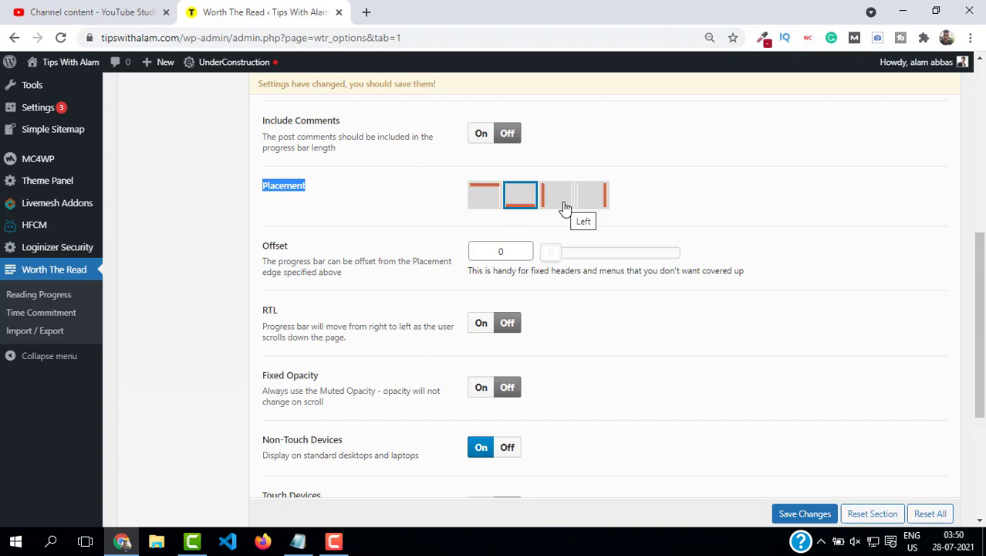
{"action": "left_click", "coordinate": [555, 195]}
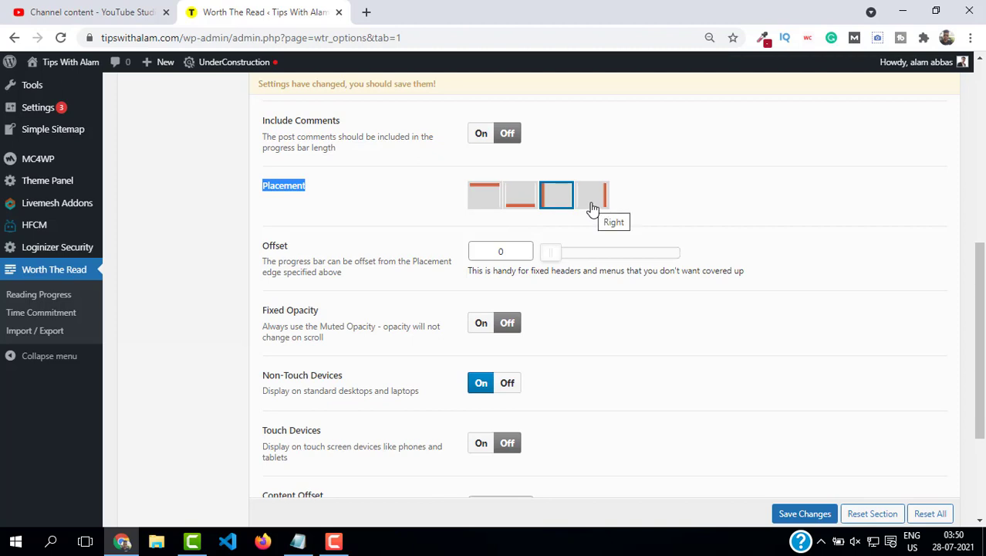
{"action": "left_click", "coordinate": [593, 194]}
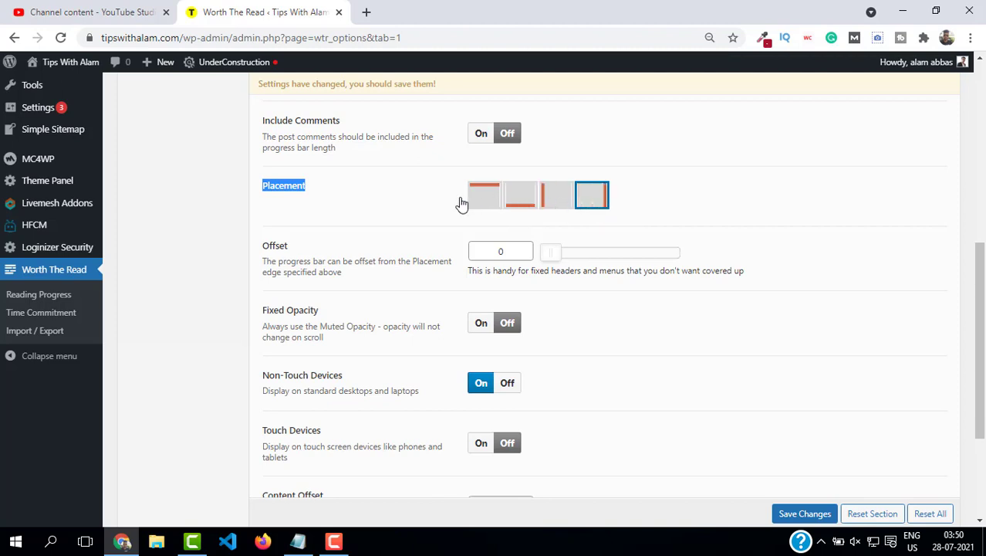
{"action": "left_click", "coordinate": [484, 194]}
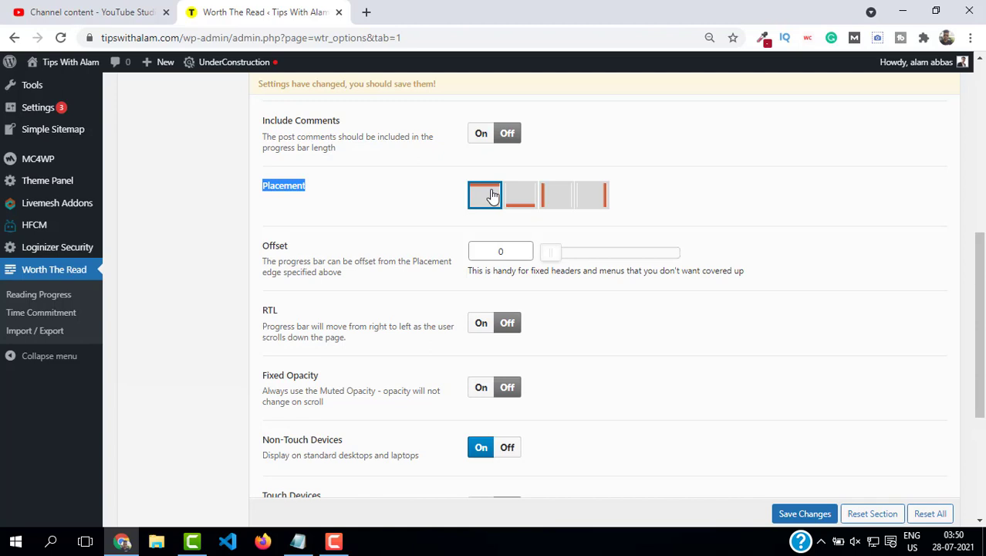
Scroll through the remaining functionality options to review them
{"action": "scroll", "scroll_direction": "down", "scroll_amount": 3}
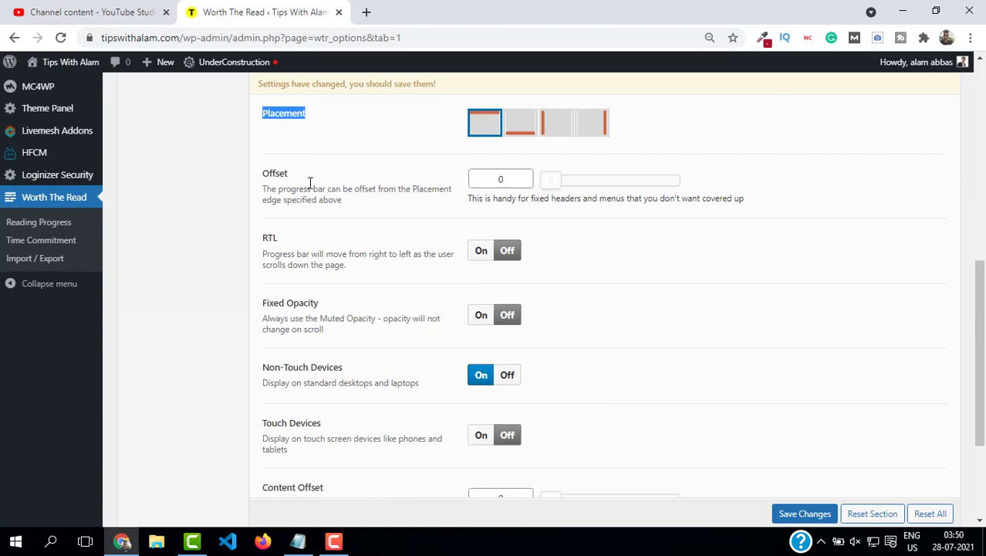
{"action": "mouse_move", "coordinate": [389, 191]}
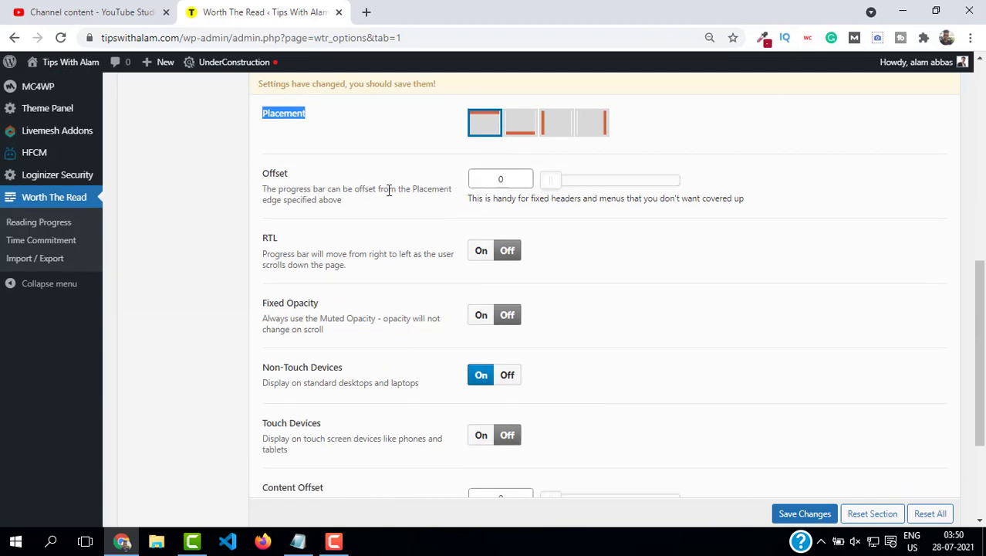
{"action": "scroll", "scroll_direction": "down", "scroll_amount": 3}
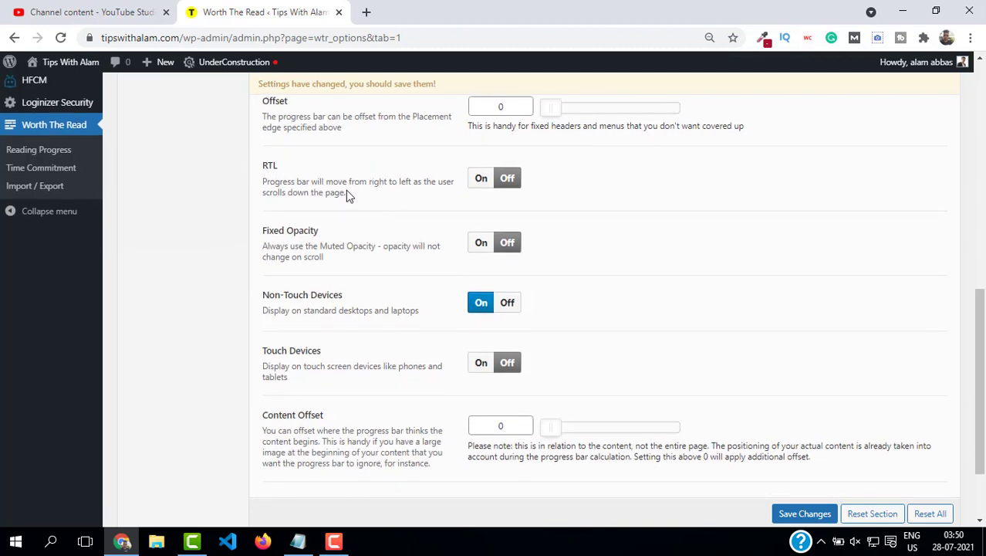
{"action": "scroll", "scroll_direction": "down", "scroll_amount": 3}
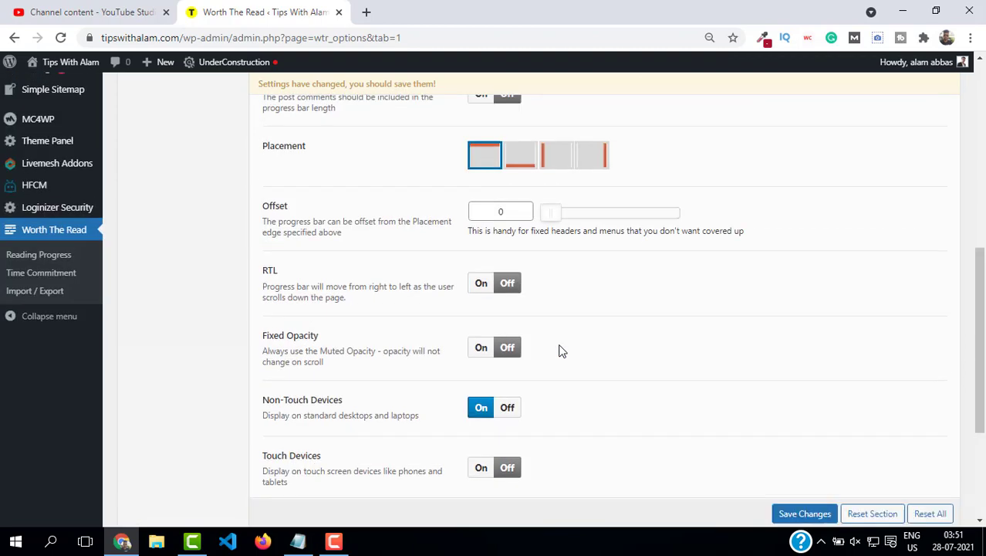
{"action": "scroll", "scroll_direction": "down", "scroll_amount": 3}
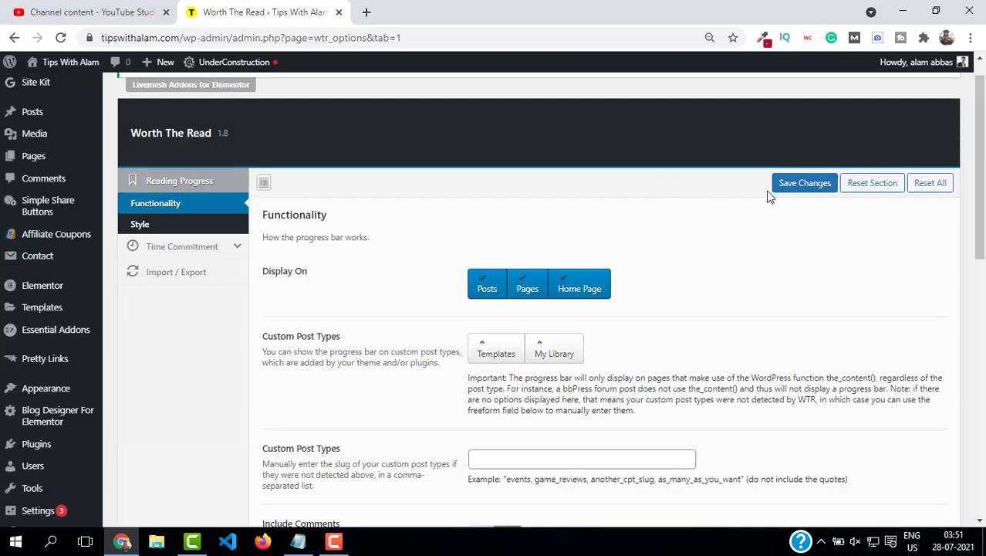
In the Style section, test the Thickness slider and set the bar thickness to 20
{"action": "left_click", "coordinate": [138, 224]}
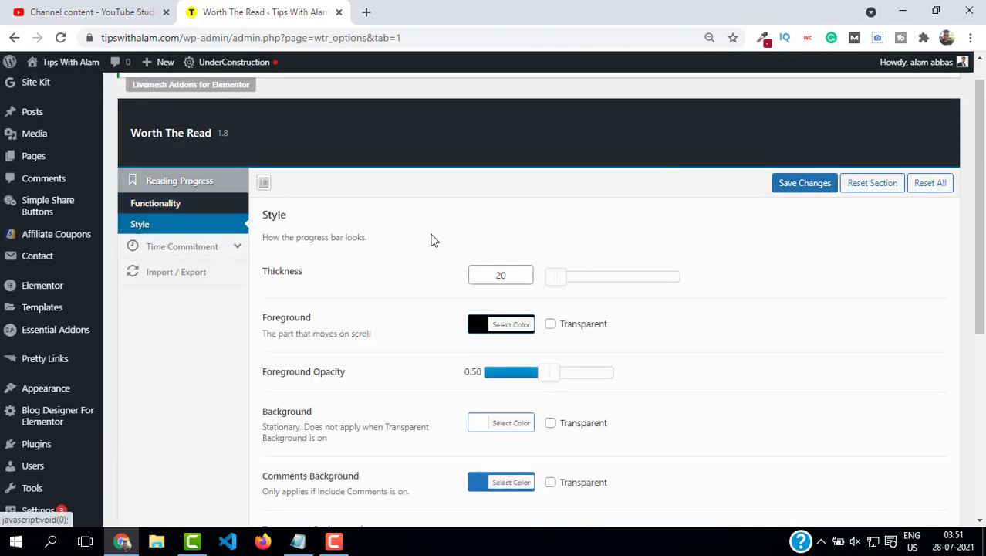
{"action": "scroll", "scroll_direction": "down", "scroll_amount": 3}
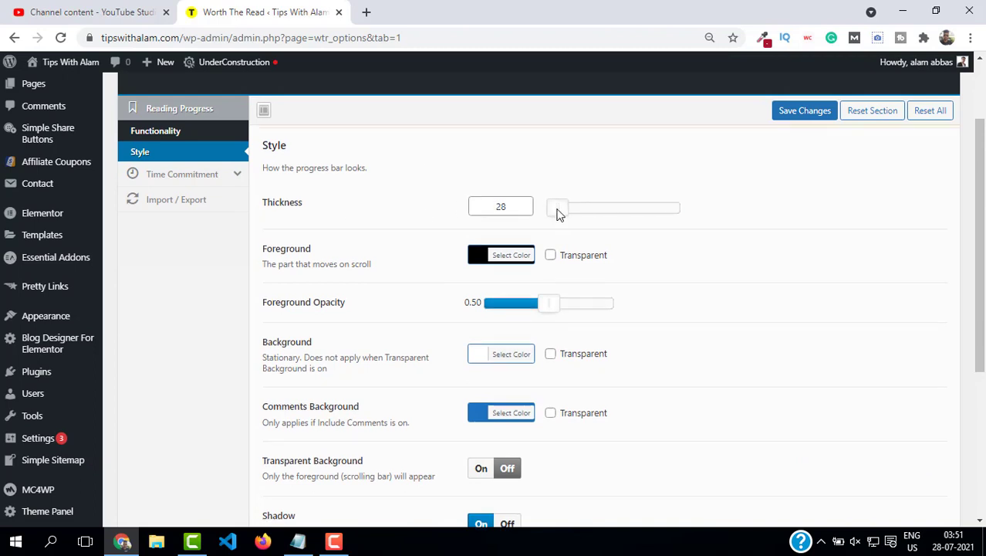
{"action": "left_click_drag", "start_coordinate": [557, 207], "coordinate": [571, 225]}
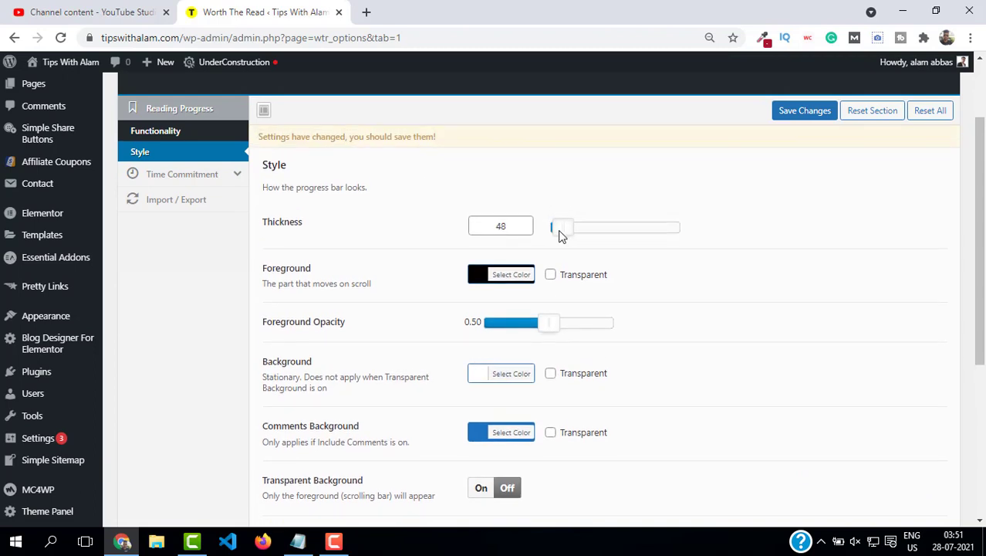
{"action": "left_click_drag", "start_coordinate": [553, 226], "coordinate": [574, 225]}
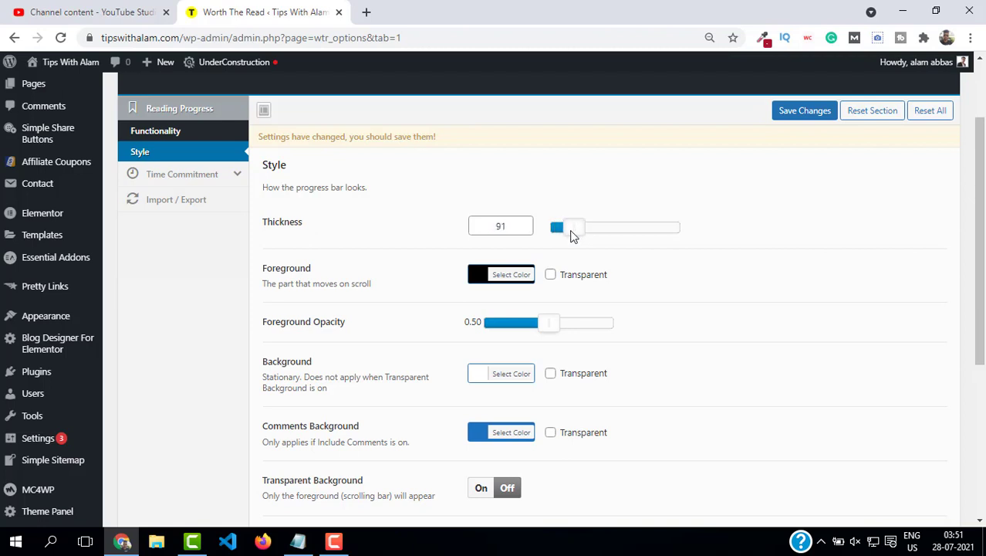
{"action": "left_click_drag", "start_coordinate": [557, 226], "coordinate": [559, 225]}
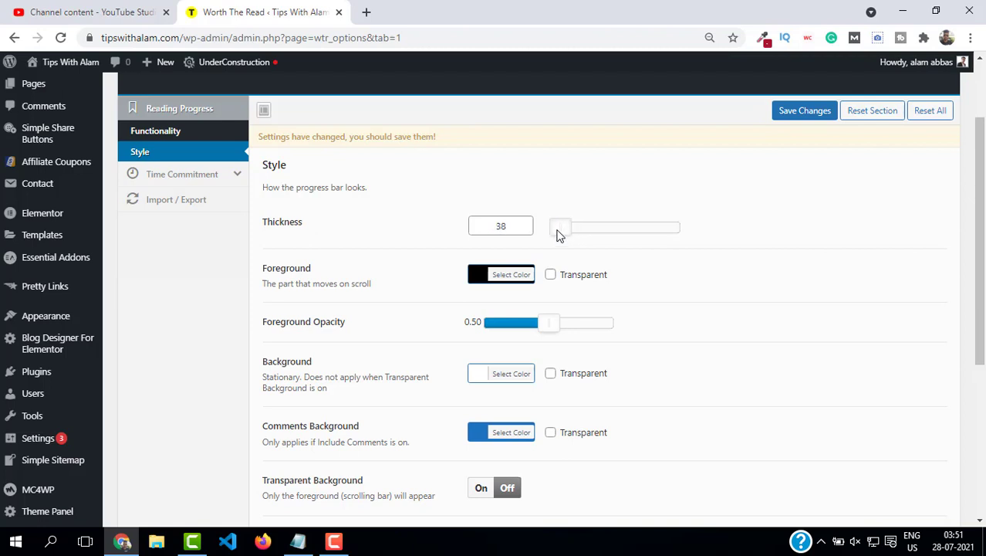
{"action": "type", "text": "2"}
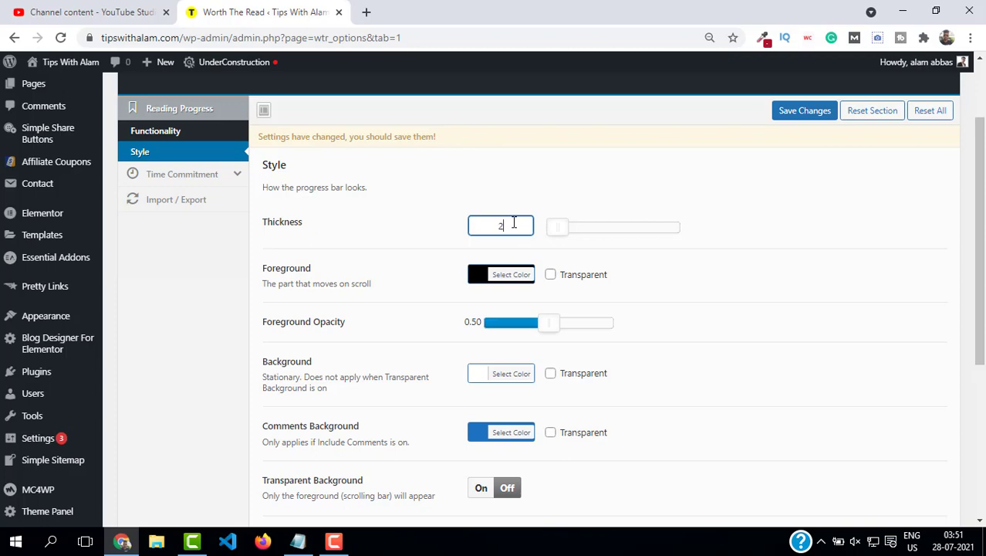
{"action": "scroll", "scroll_direction": "down", "scroll_amount": 3}
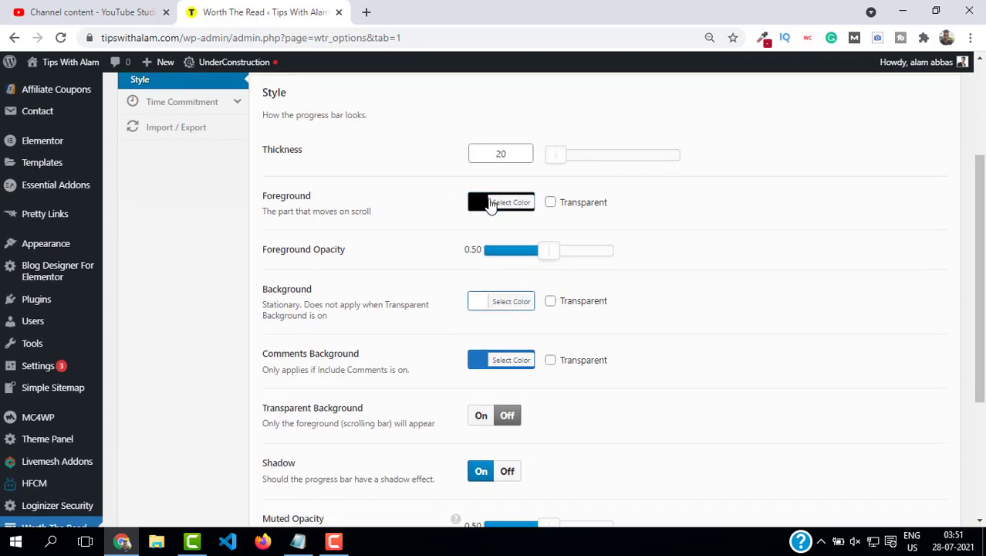
Make the foreground colour green and keep Foreground Opacity at about 0.51
{"action": "left_click", "coordinate": [500, 200]}
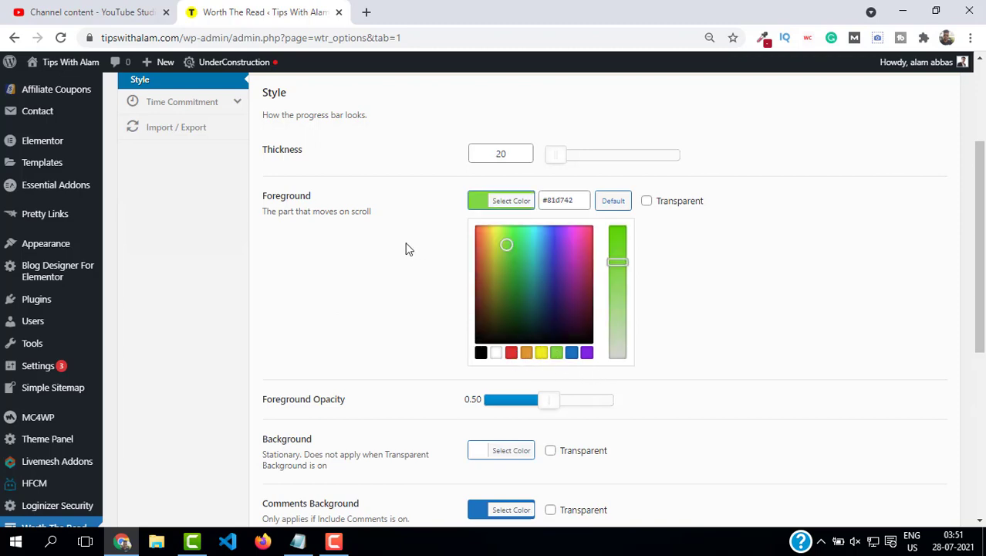
{"action": "scroll", "scroll_direction": "down", "scroll_amount": 3}
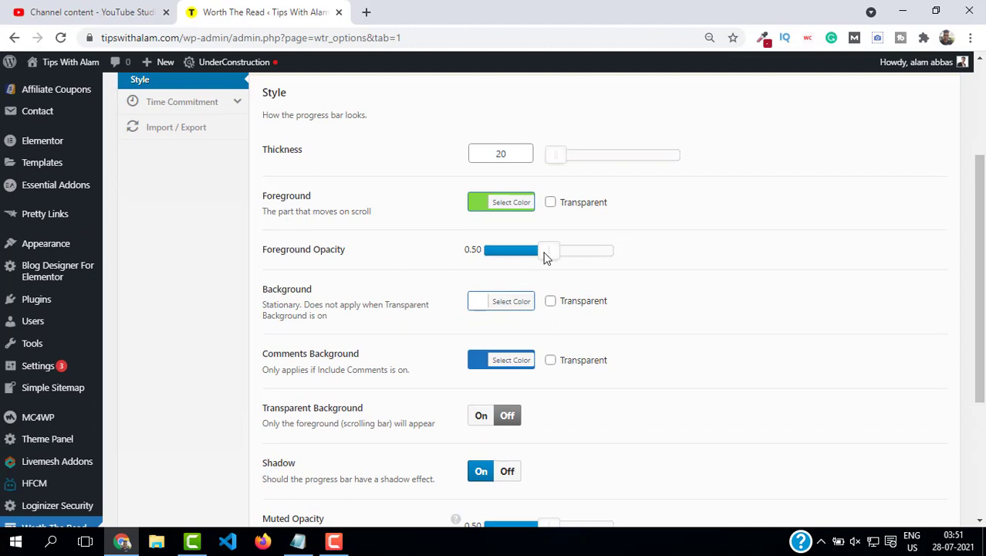
{"action": "left_click_drag", "start_coordinate": [549, 250], "coordinate": [546, 250]}
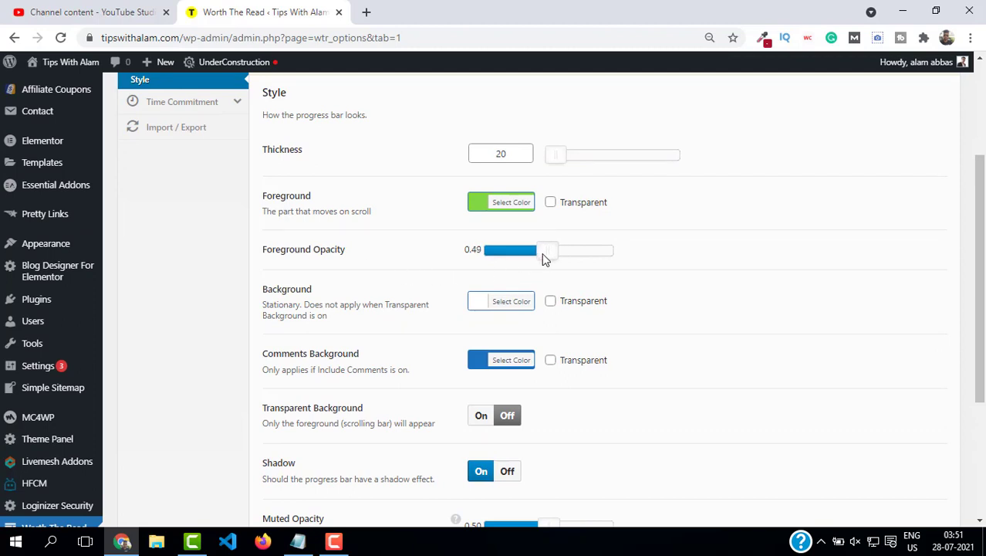
{"action": "left_click_drag", "start_coordinate": [540, 250], "coordinate": [549, 250]}
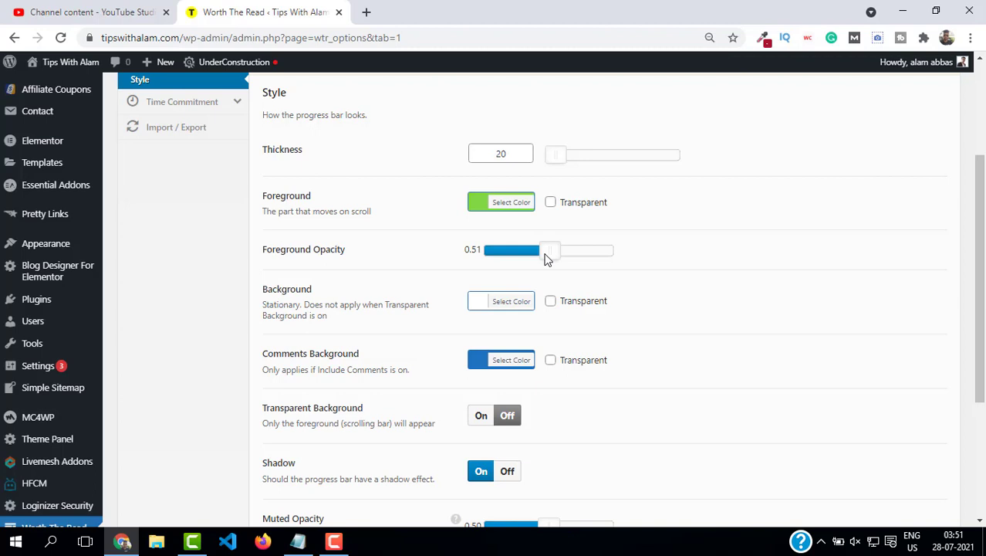
{"action": "scroll", "scroll_direction": "down", "scroll_amount": 3}
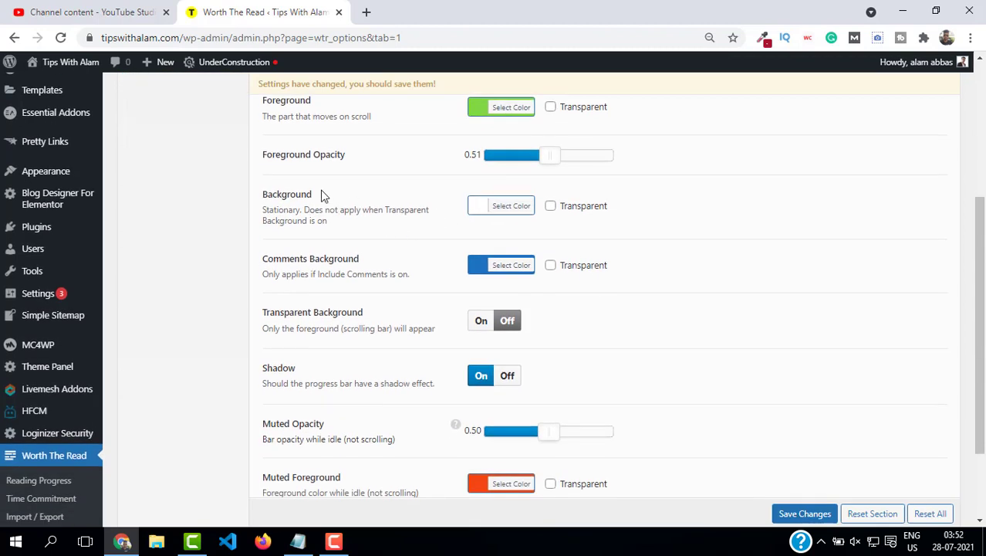
{"action": "left_click", "coordinate": [500, 205]}
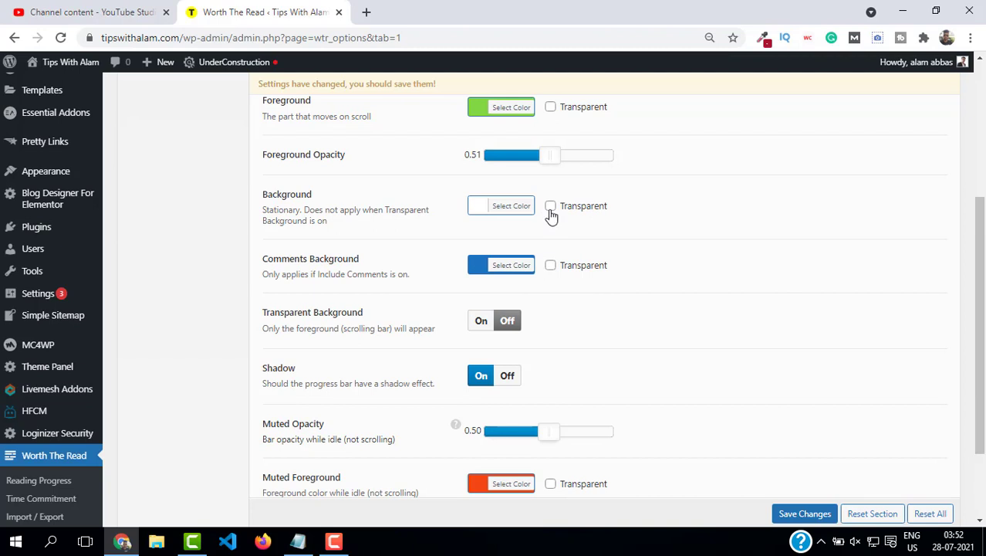
{"action": "left_click", "coordinate": [550, 205]}
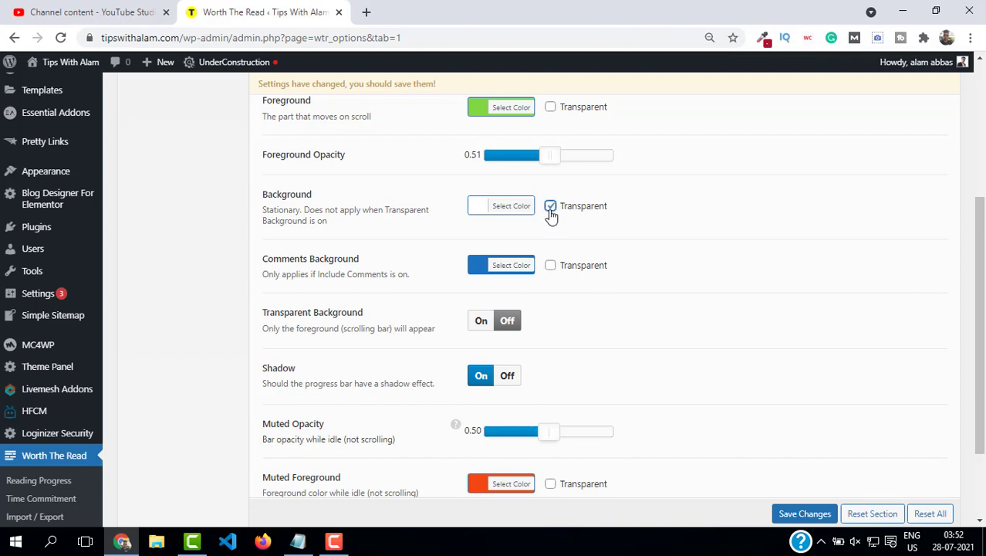
{"action": "scroll", "scroll_direction": "down", "scroll_amount": 3}
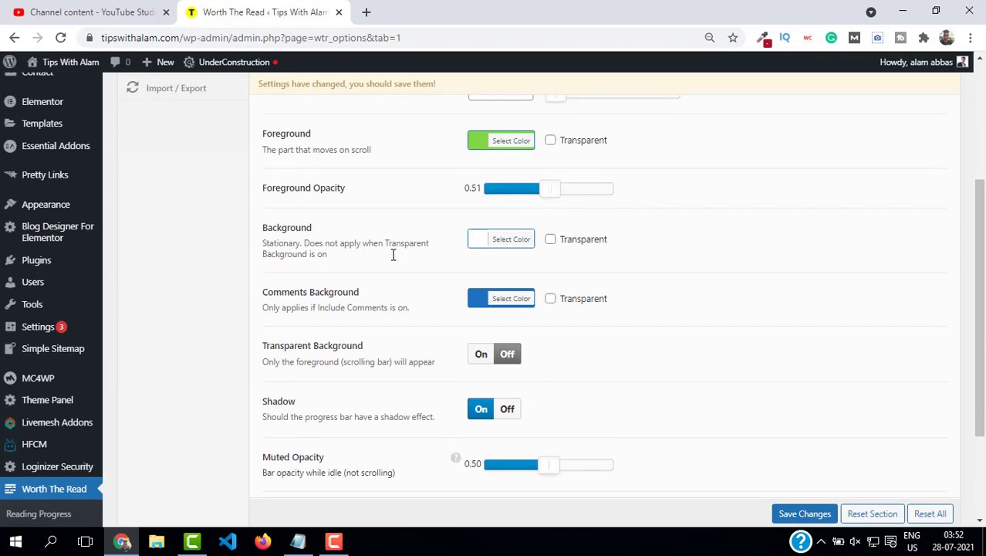
{"action": "scroll", "scroll_direction": "down", "scroll_amount": 3}
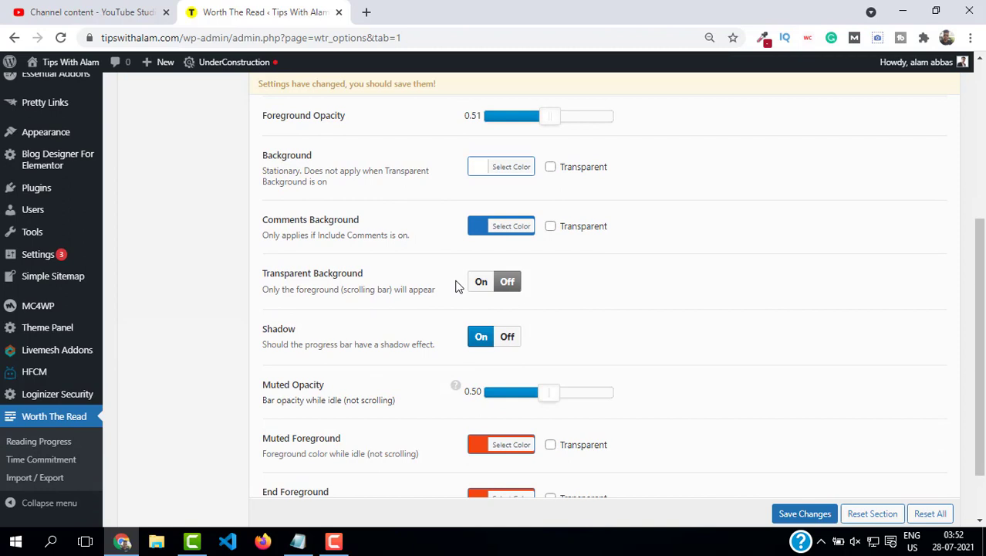
{"action": "scroll", "scroll_direction": "down", "scroll_amount": 3}
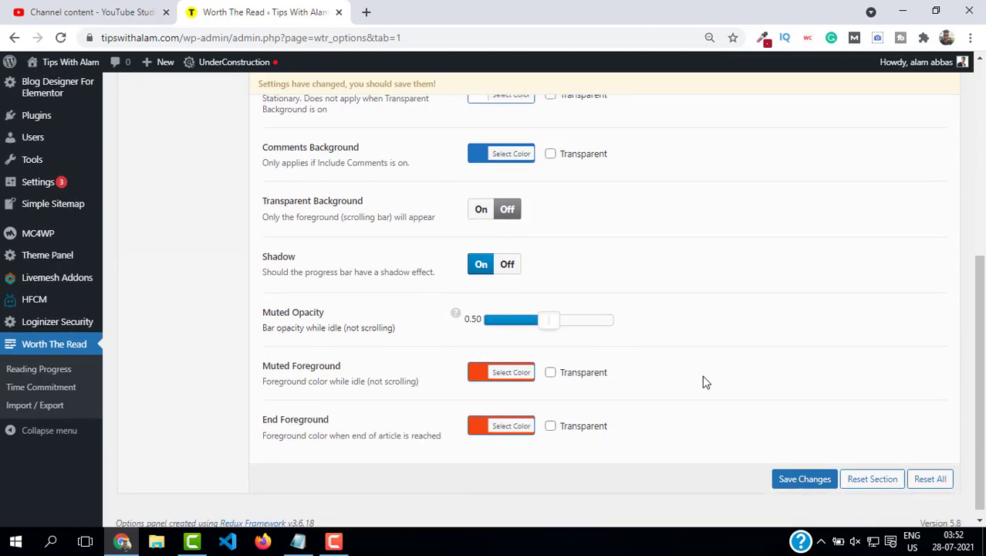
{"action": "mouse_move", "coordinate": [500, 270]}
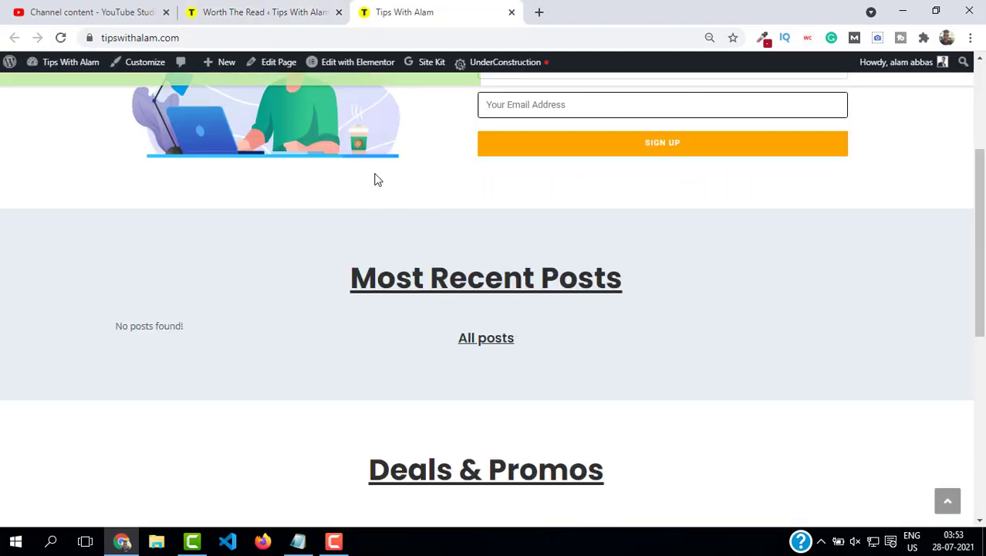
Scroll the live homepage down to Deals & Promos, watching the progress bar fill
{"action": "scroll", "scroll_direction": "down", "scroll_amount": 3}
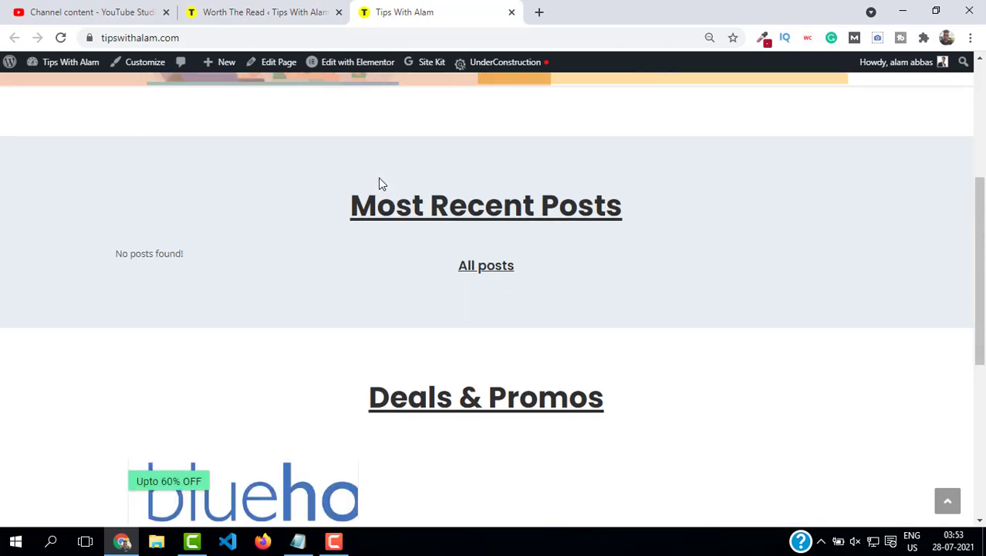
{"action": "scroll", "scroll_direction": "up", "scroll_amount": 3}
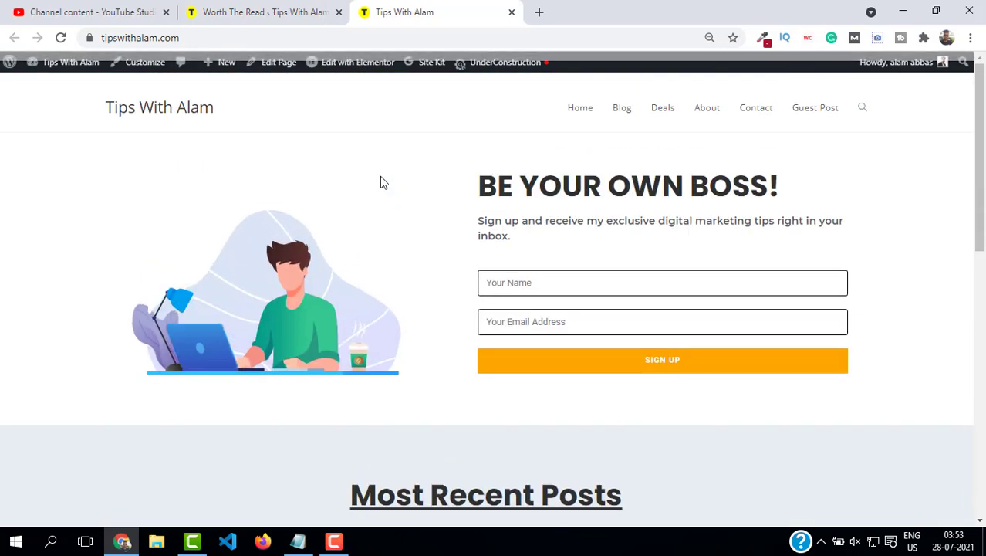
{"action": "scroll", "scroll_direction": "down", "scroll_amount": 3}
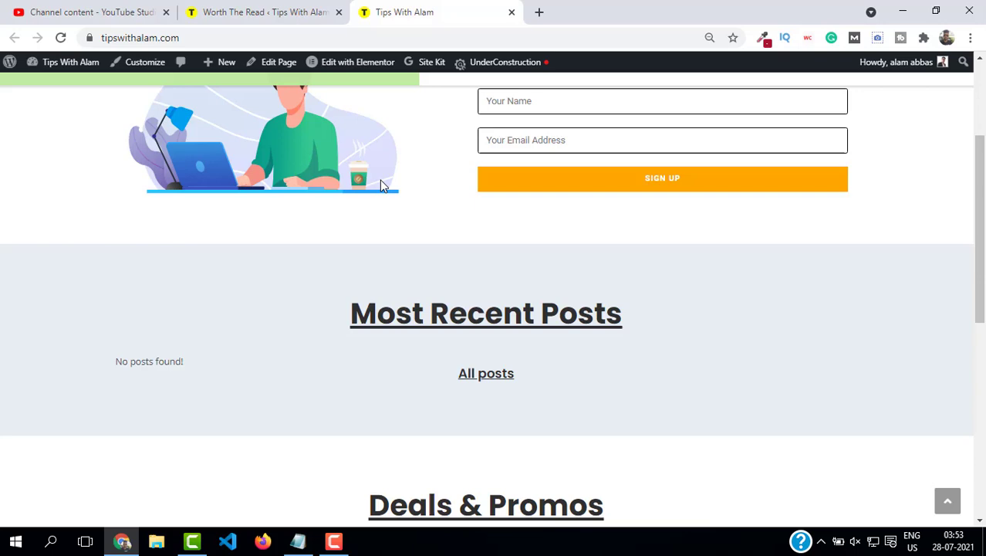
{"action": "scroll", "scroll_direction": "down", "scroll_amount": 3}
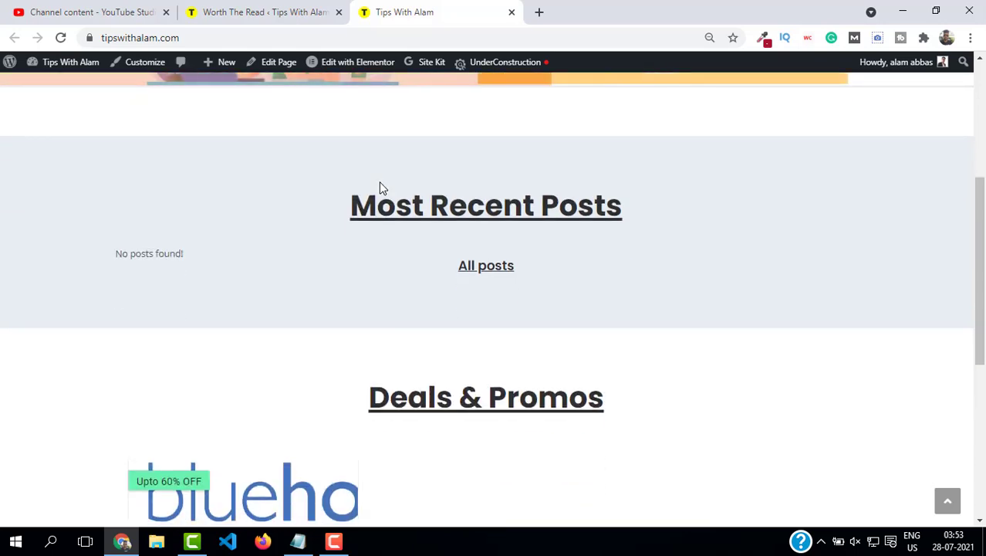
{"action": "scroll", "scroll_direction": "down", "scroll_amount": 3}
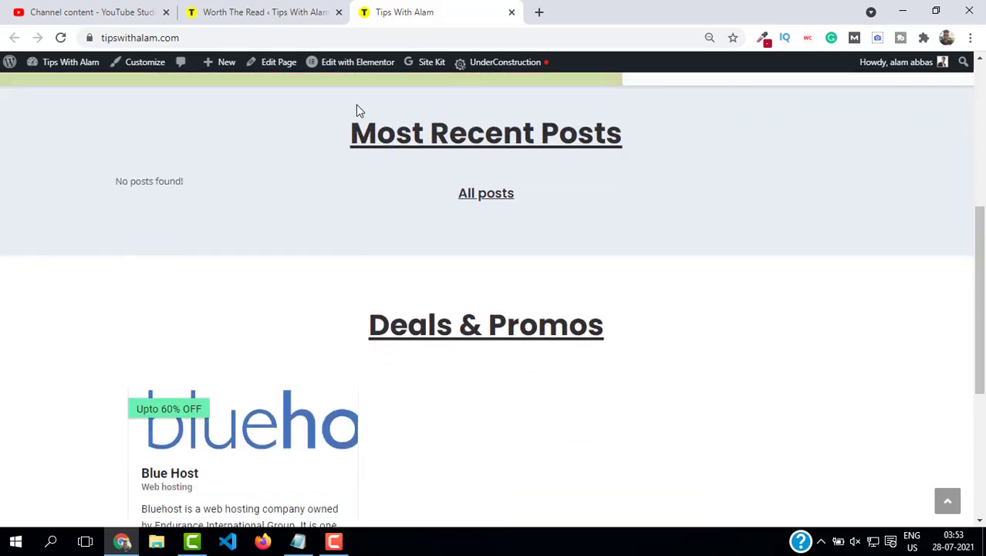
{"action": "scroll", "scroll_direction": "down", "scroll_amount": 3}
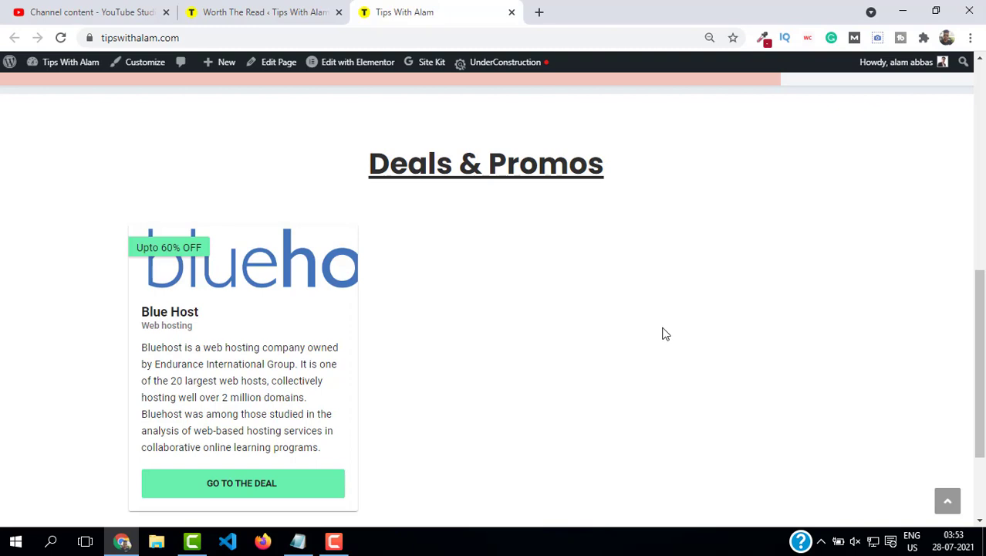
{"action": "mouse_move", "coordinate": [330, 94]}
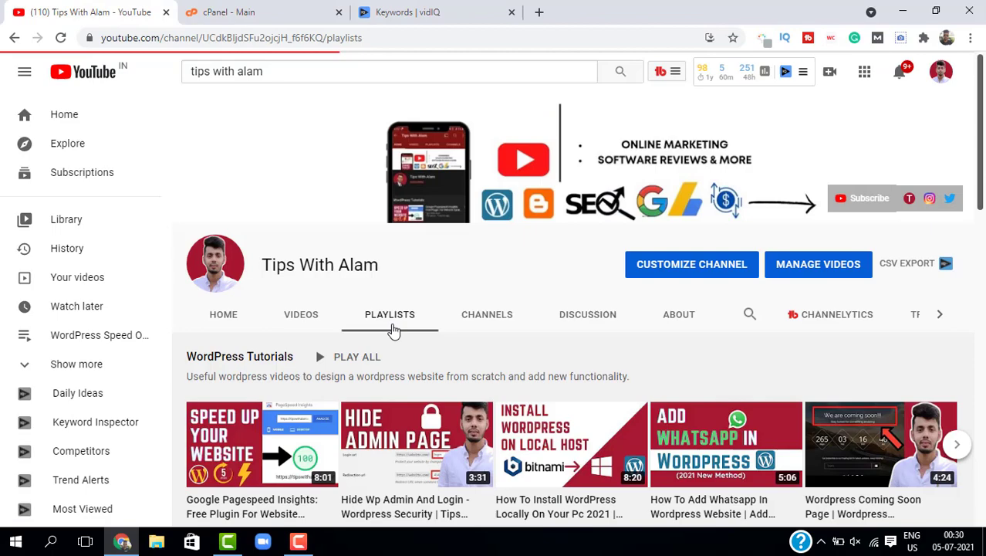
{"action": "scroll", "scroll_direction": "down", "scroll_amount": 3}
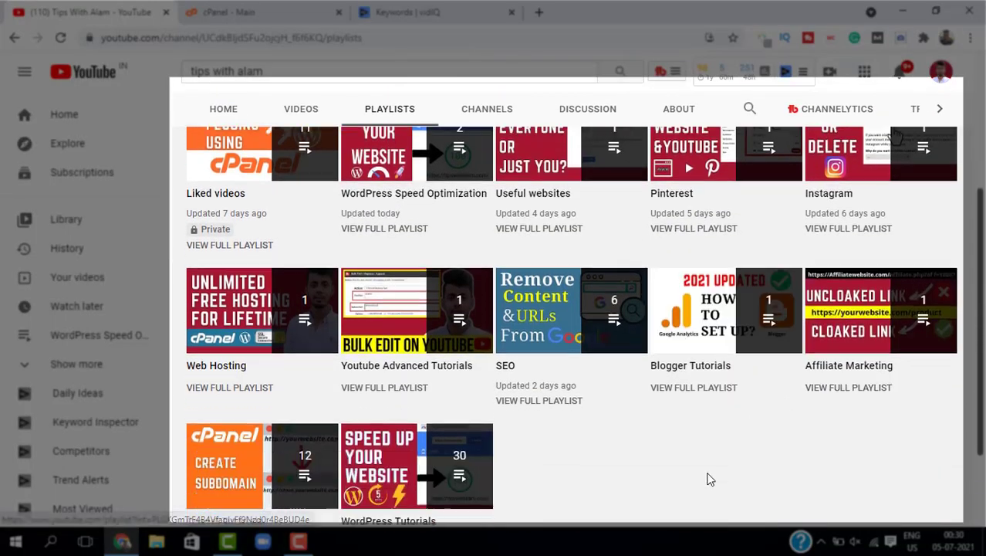
{"action": "scroll", "scroll_direction": "up", "scroll_amount": 3}
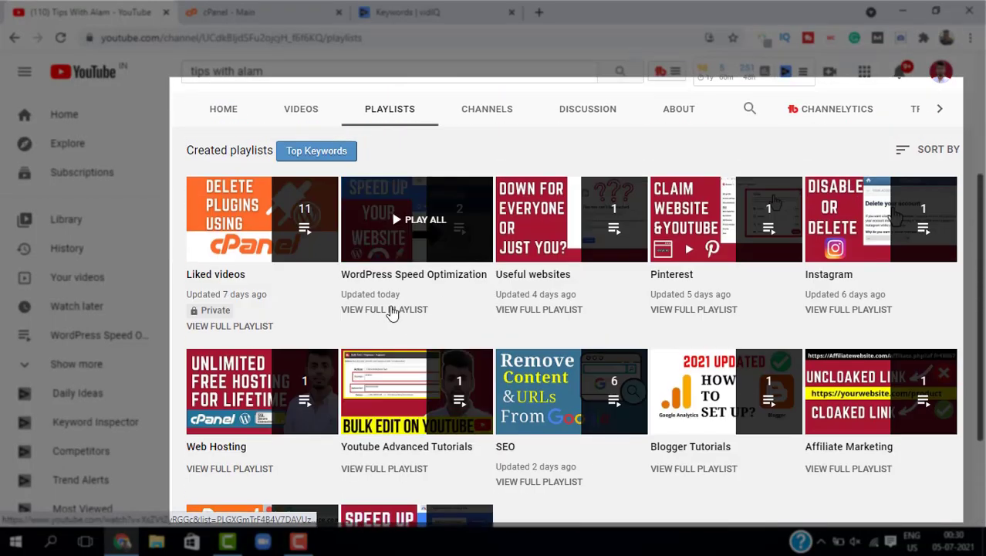